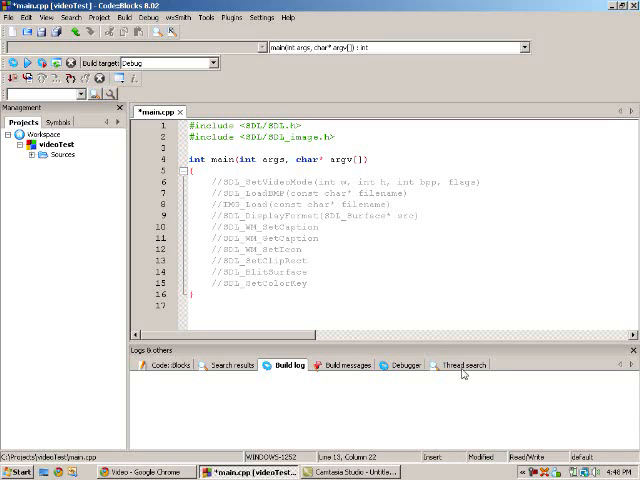
pyautogui.moveTo(434, 404)
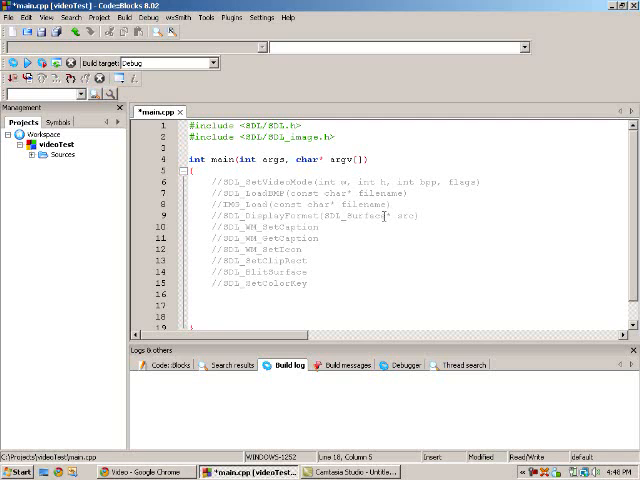
# Step: Write the SDL_Init(SDL_INIT_VIDEO); call as the first statement of main's body
pyautogui.write('SDL')
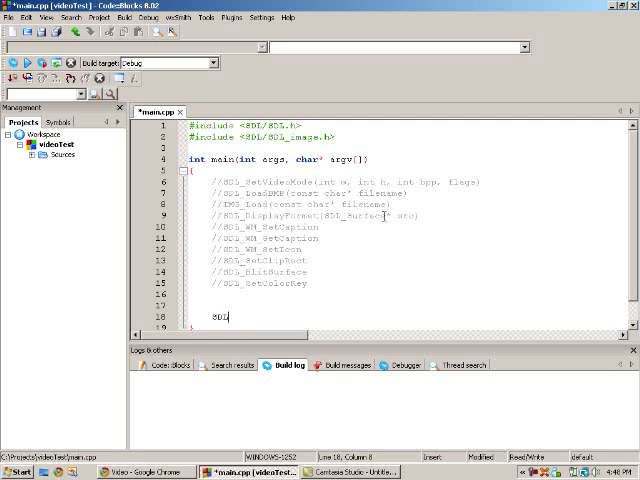
pyautogui.write('_Init(')
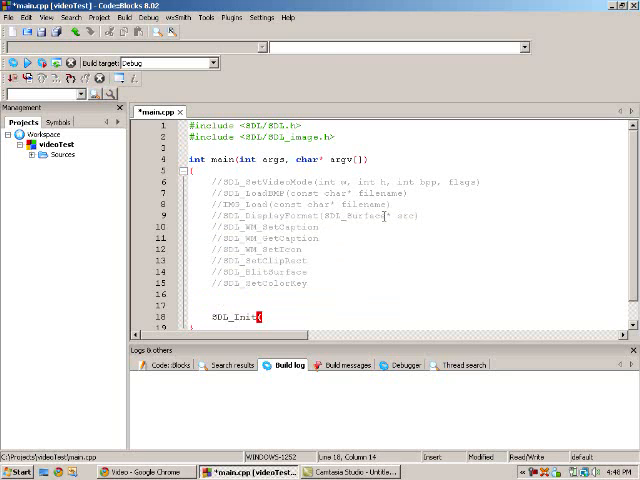
pyautogui.write('SDL_INIT_VIDEO)')
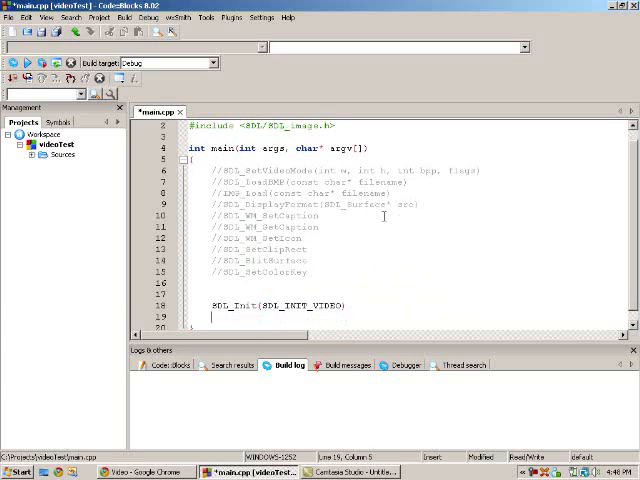
pyautogui.write(';')
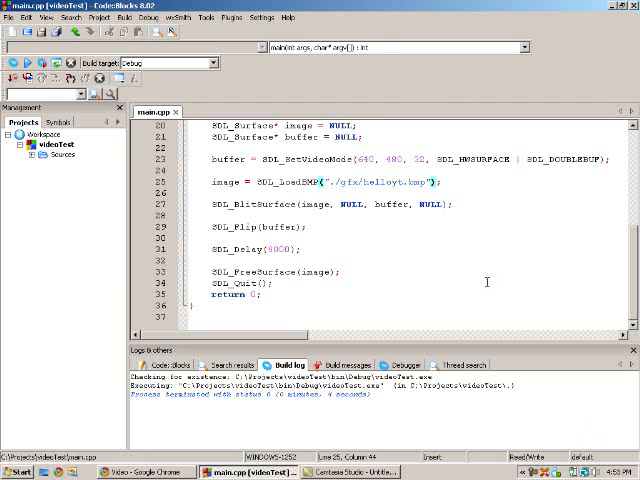
# Step: Scroll through main.cpp to review the window, load, blit and quit calls
pyautogui.scroll(3)
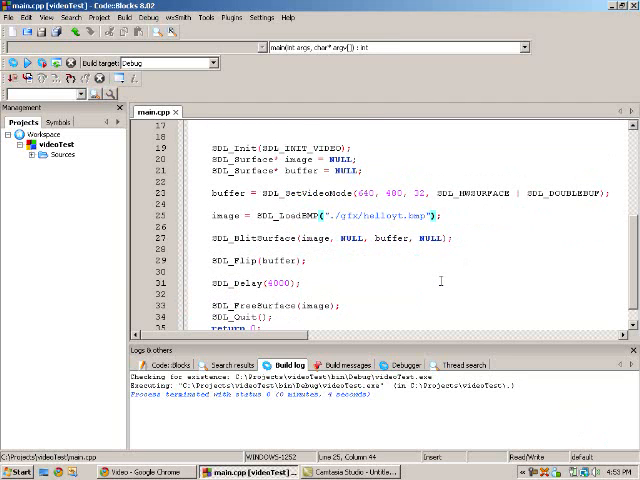
pyautogui.scroll(3)
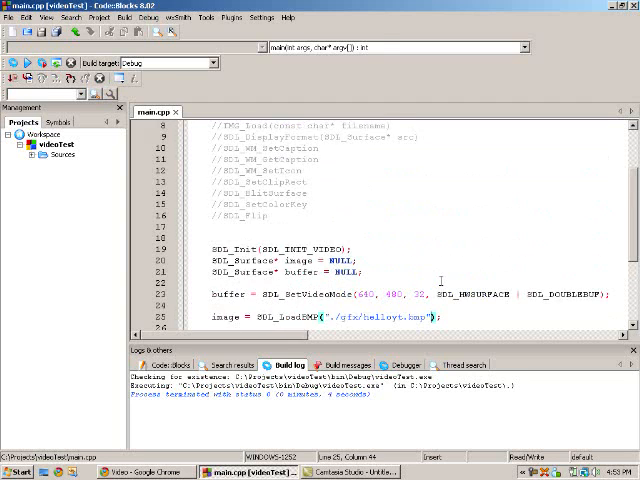
pyautogui.scroll(-3)
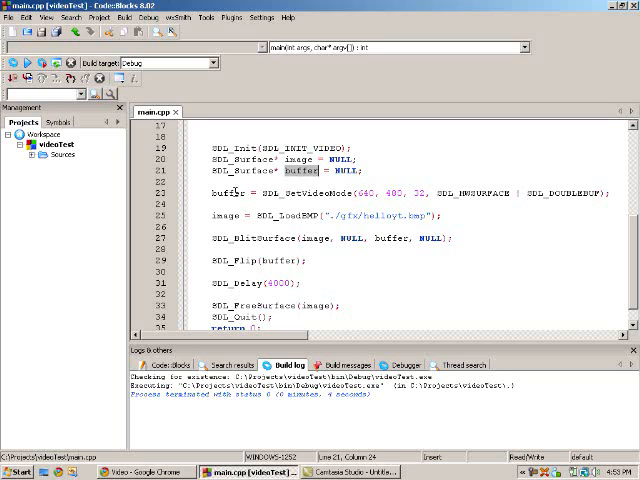
pyautogui.doubleClick(228, 194)
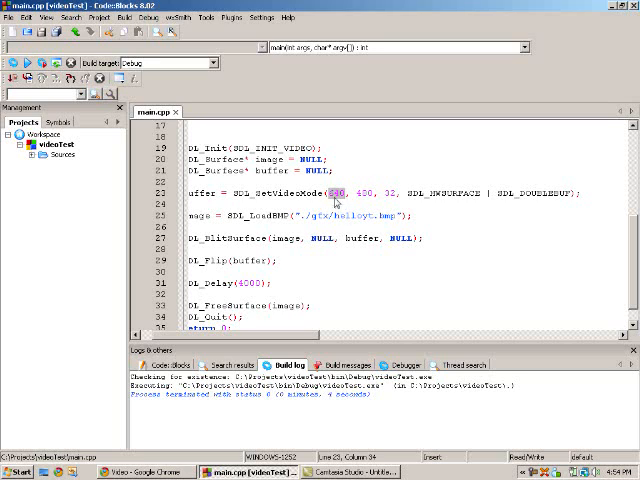
pyautogui.doubleClick(358, 193)
pyautogui.write(' //SDL_SWS')
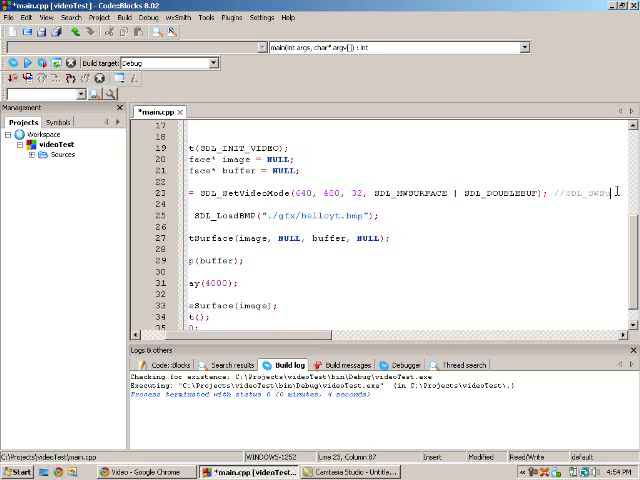
pyautogui.hscroll(3)
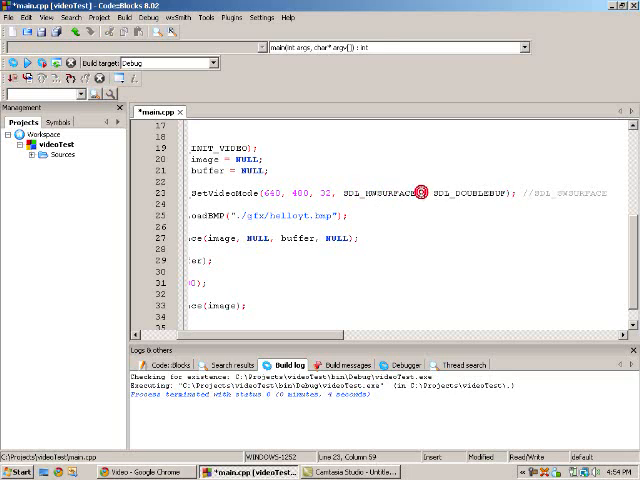
pyautogui.moveTo(418, 192)
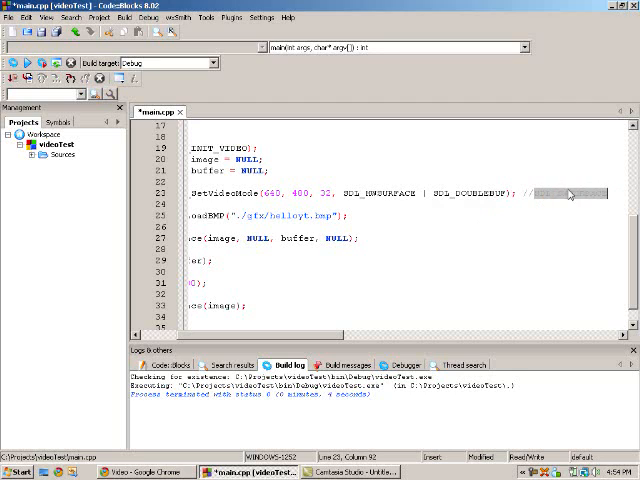
pyautogui.moveTo(567, 192)
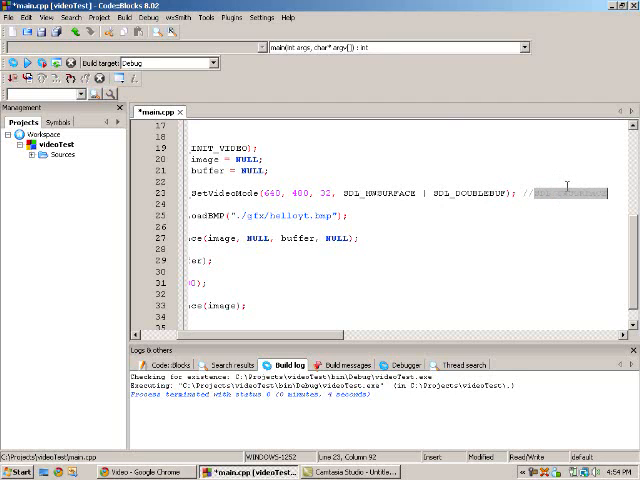
pyautogui.moveTo(580, 203)
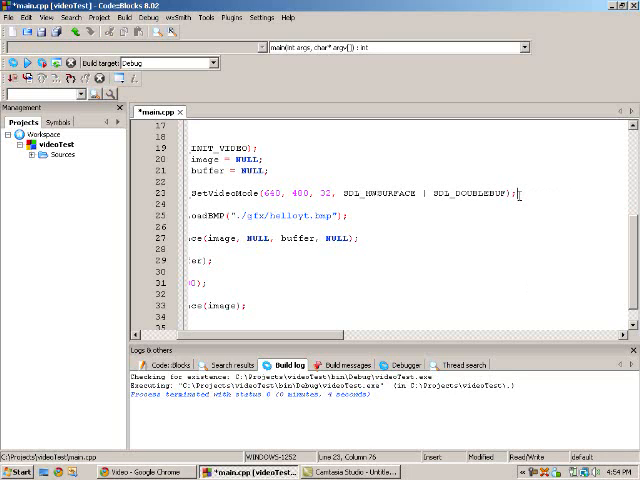
pyautogui.doubleClick(375, 193)
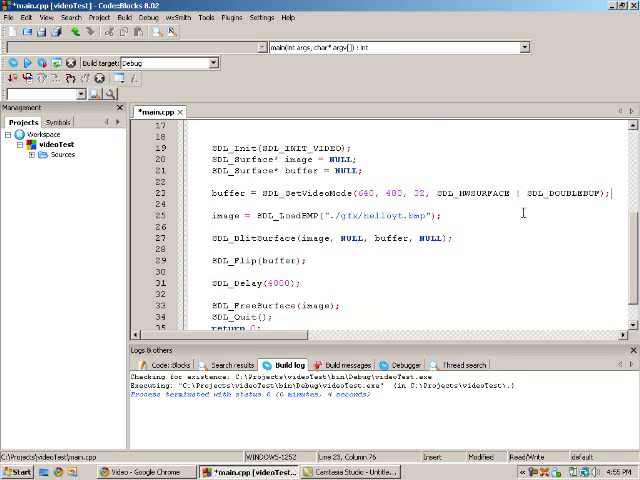
pyautogui.moveTo(525, 213)
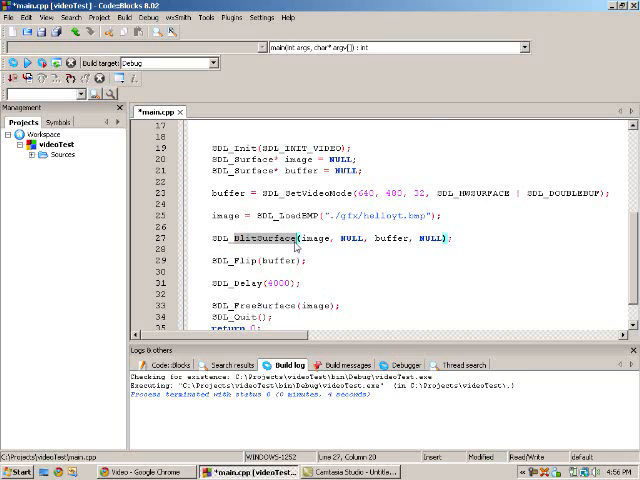
pyautogui.moveTo(315, 238)
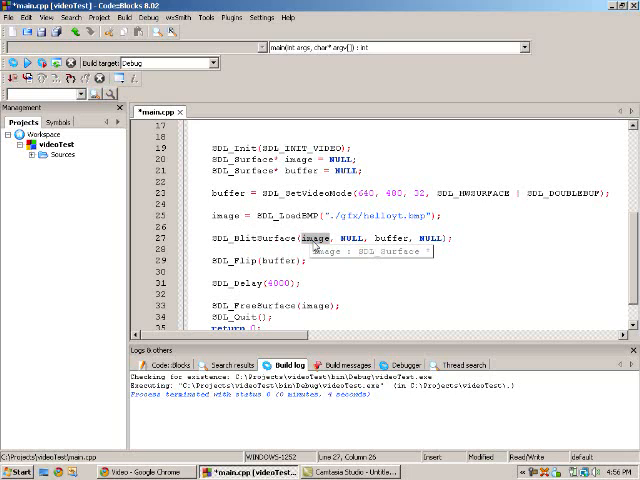
pyautogui.click(387, 238)
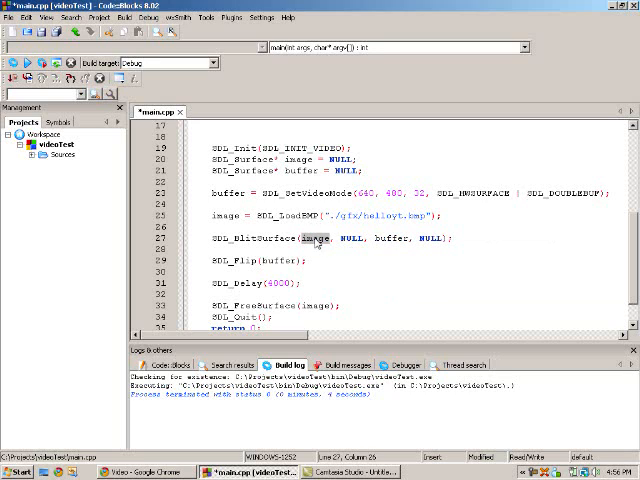
pyautogui.doubleClick(353, 238)
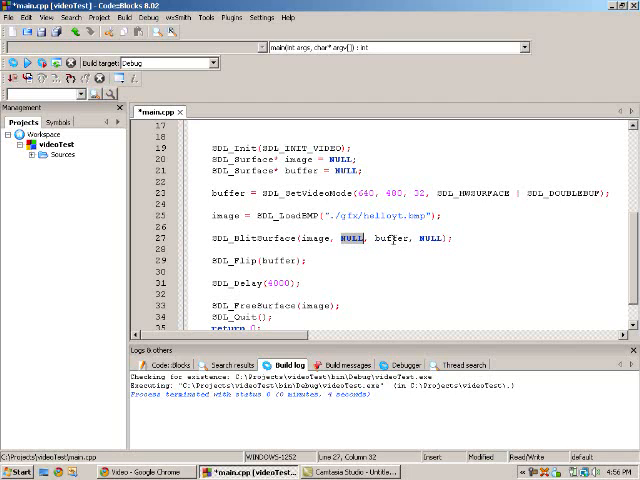
pyautogui.doubleClick(381, 238)
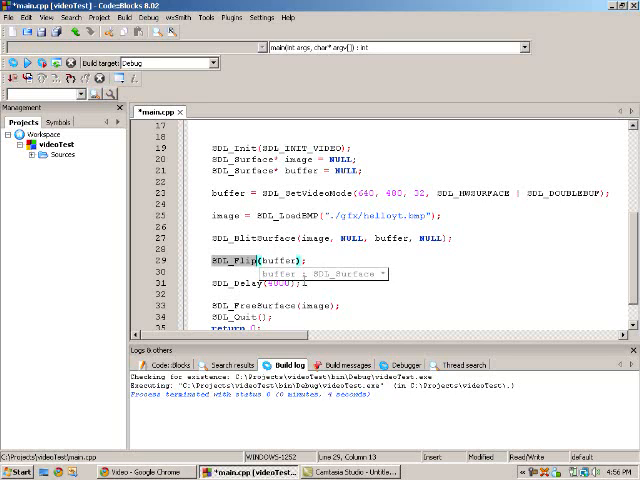
pyautogui.click(240, 286)
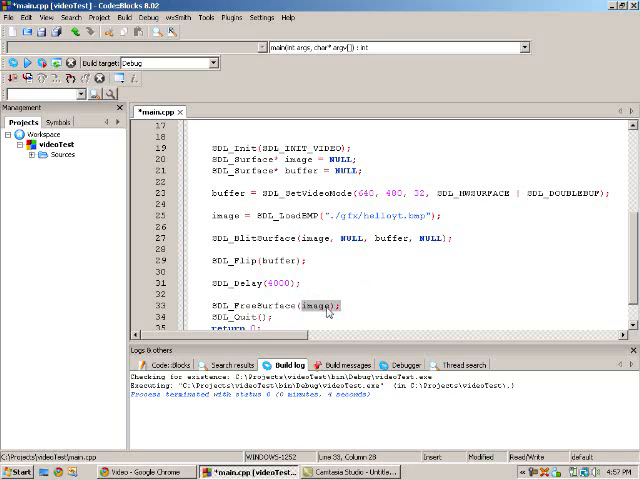
pyautogui.doubleClick(311, 171)
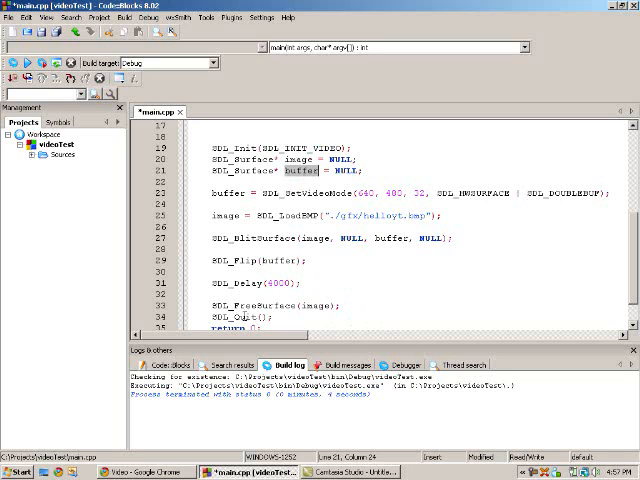
pyautogui.click(235, 319)
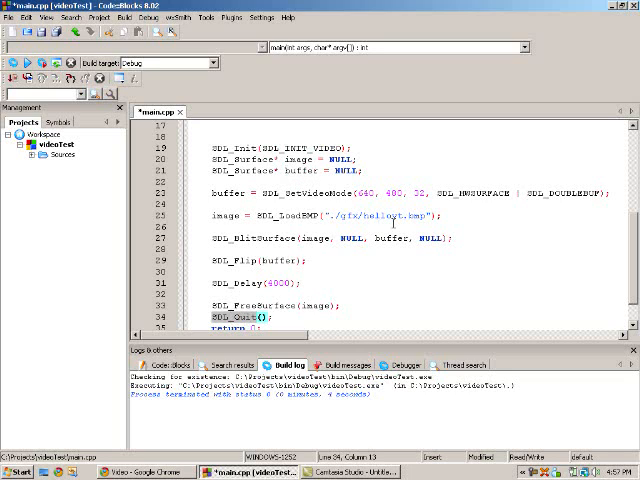
pyautogui.scroll(-3)
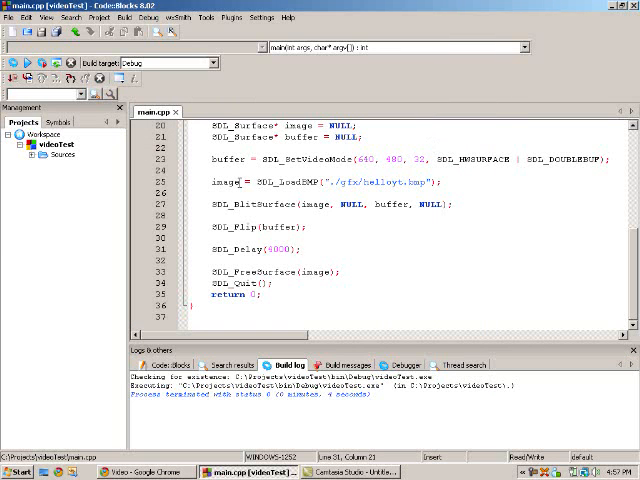
# Step: Delete the commented SDL_SetVideoMode and SDL_LoadBMP reminder lines at the top of main
pyautogui.scroll(3)
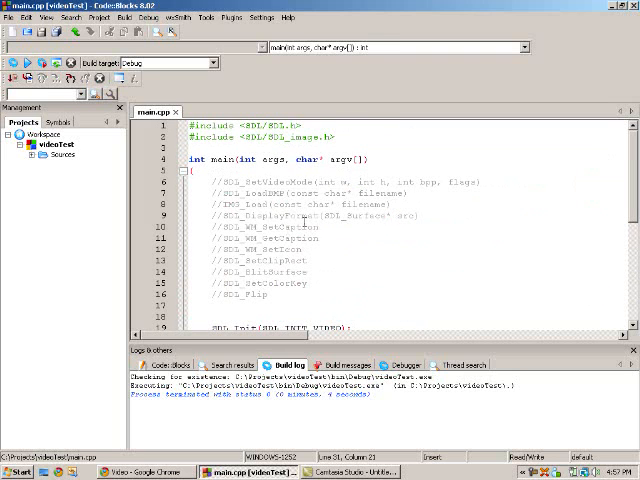
pyautogui.doubleClick(265, 200)
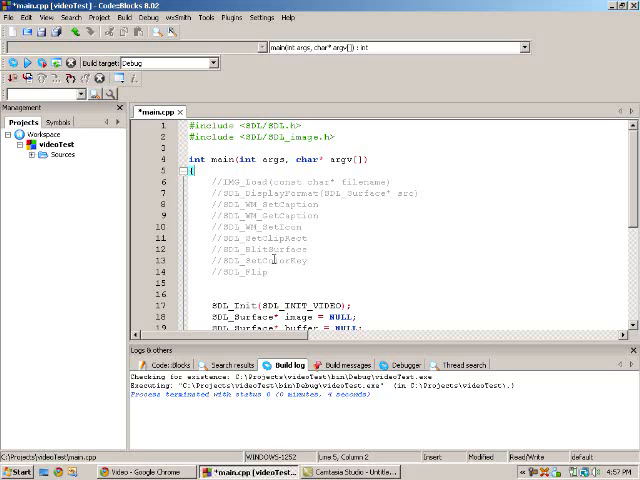
pyautogui.click(130, 471)
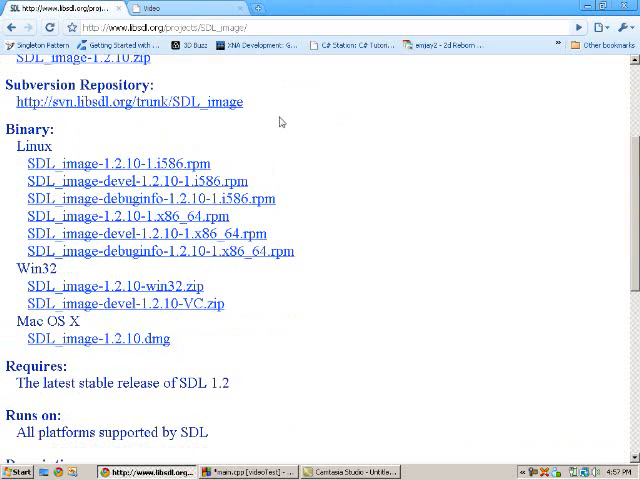
pyautogui.moveTo(284, 121)
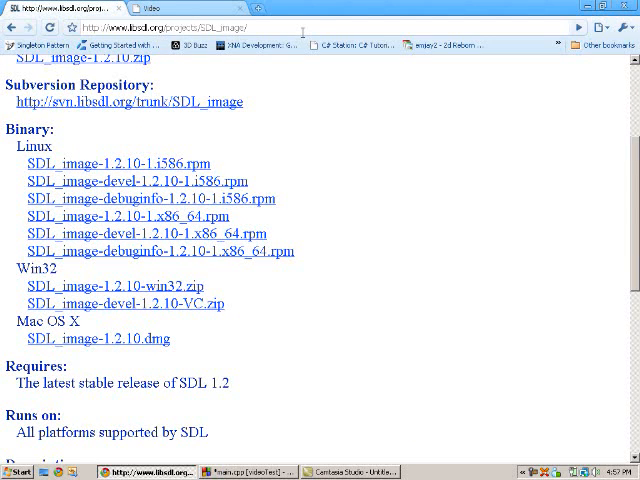
pyautogui.moveTo(277, 123)
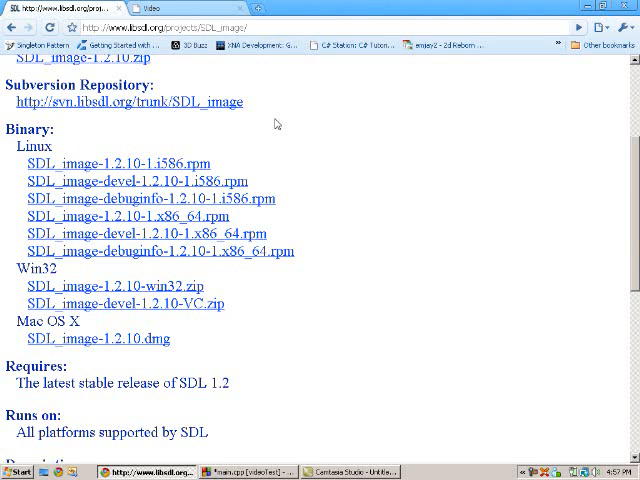
# Step: Scroll to the Win32 SDL_image binaries, then bring up the Windows Start menu
pyautogui.scroll(-3)
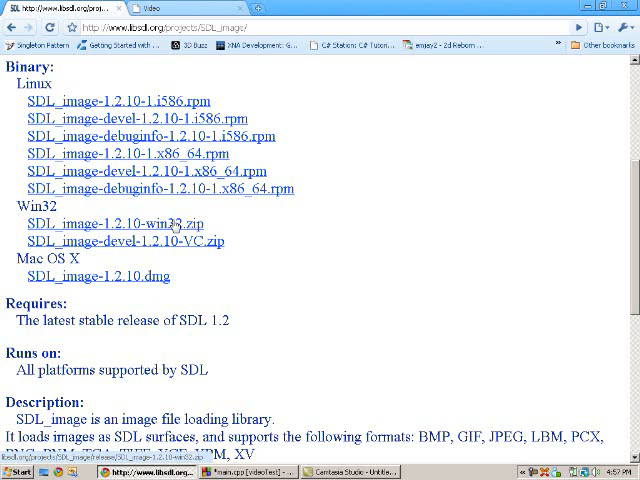
pyautogui.click(18, 470)
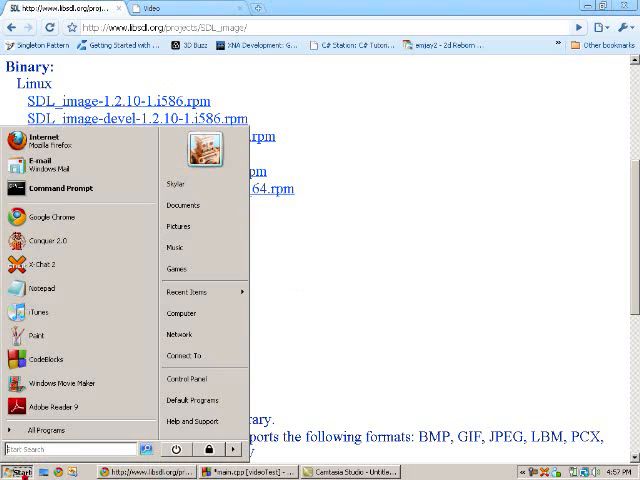
pyautogui.moveTo(181, 313)
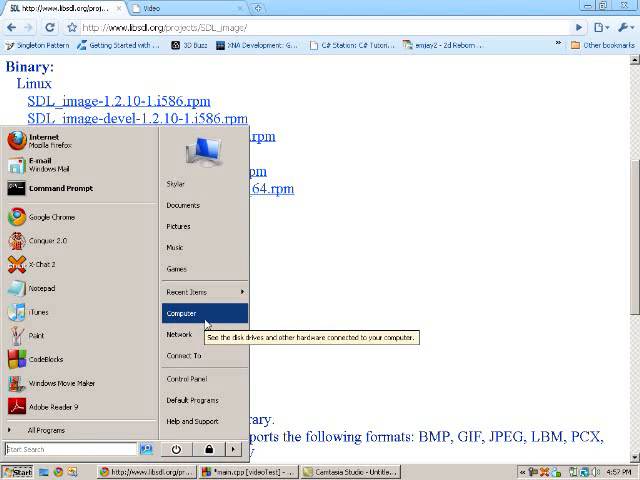
# Step: Browse Computer into Local Disk (C:) and head toward the mingw SDL-1.2.14 folder
pyautogui.click(181, 315)
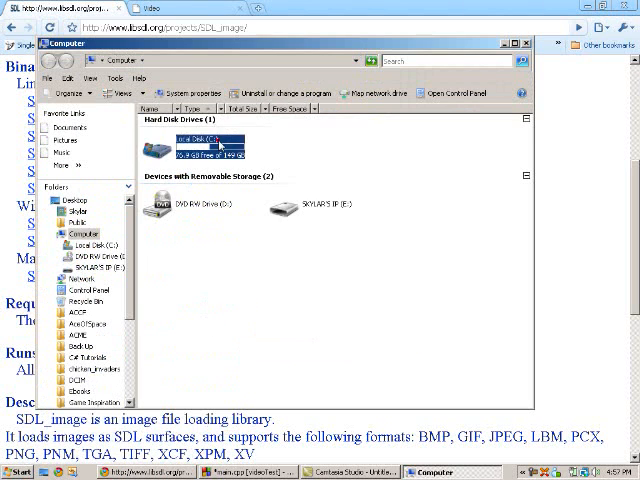
pyautogui.doubleClick(205, 146)
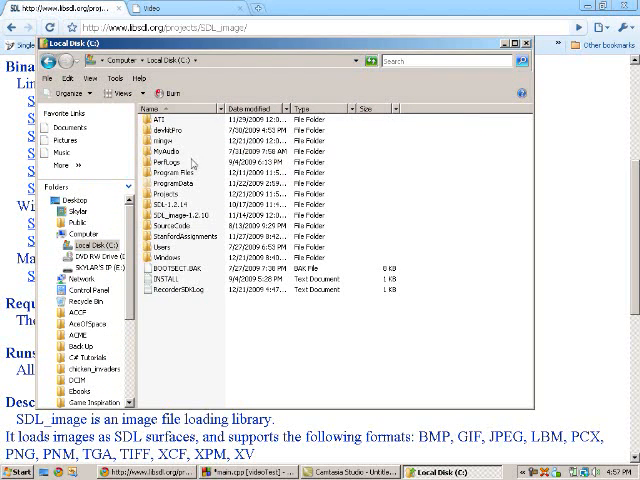
pyautogui.doubleClick(169, 181)
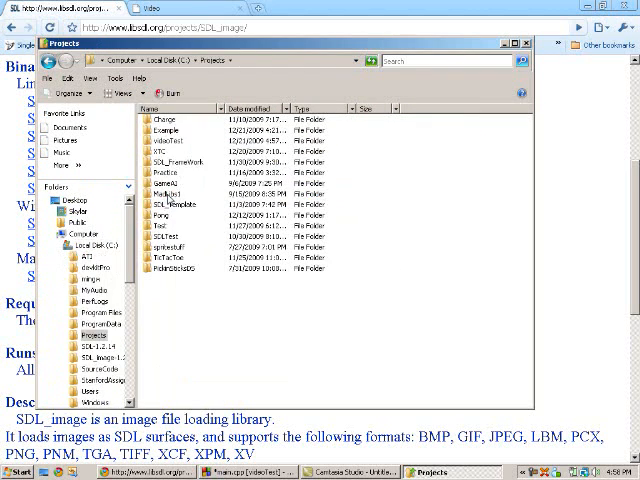
pyautogui.moveTo(170, 200)
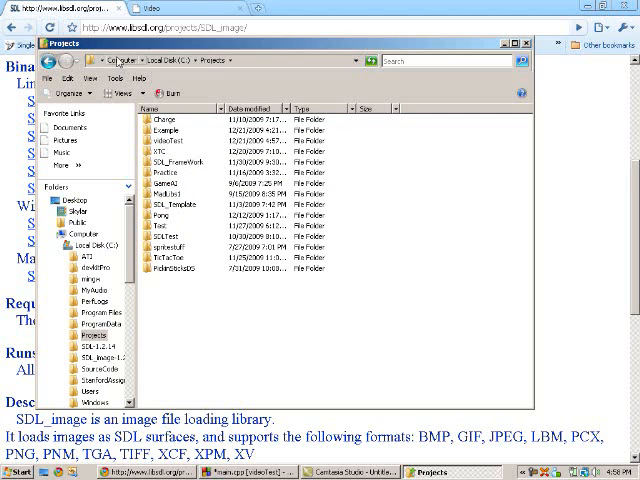
pyautogui.click(82, 233)
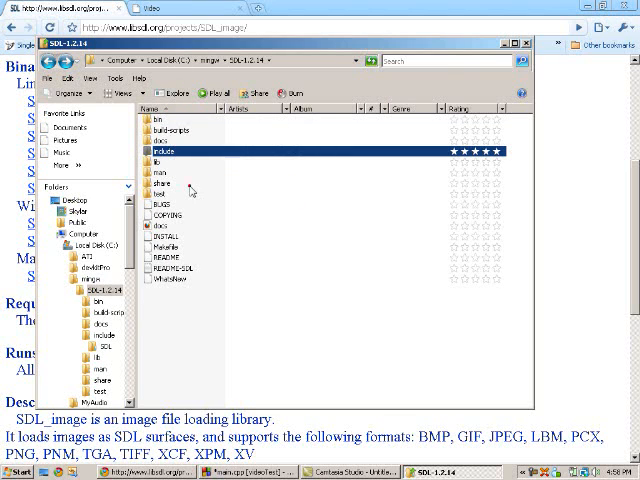
# Step: Look through SDL-1.2.14's include/SDL headers and lib files, then return to C:\Projects
pyautogui.doubleClick(163, 155)
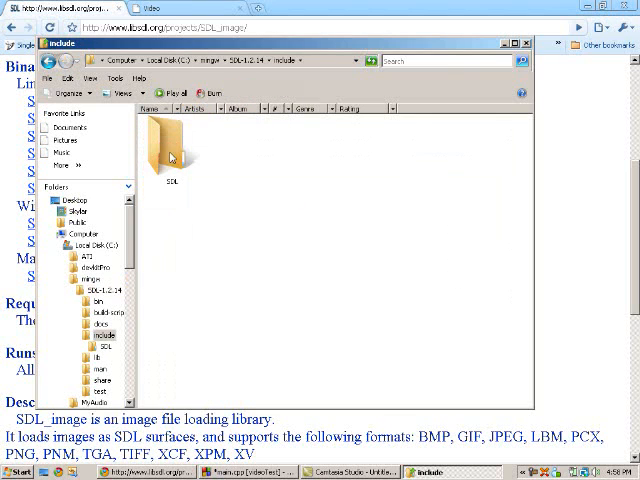
pyautogui.doubleClick(172, 145)
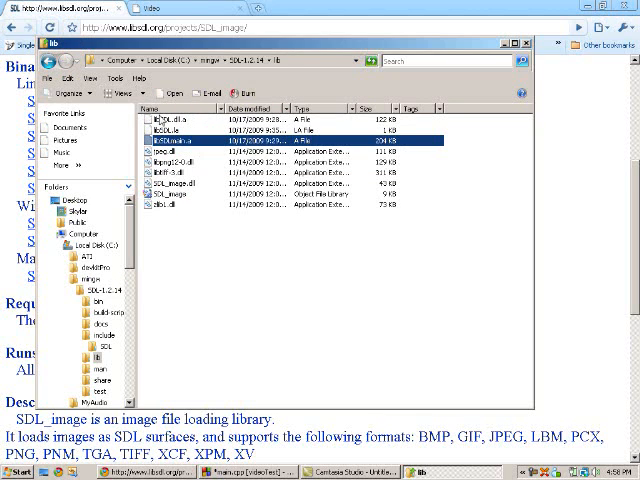
pyautogui.click(170, 130)
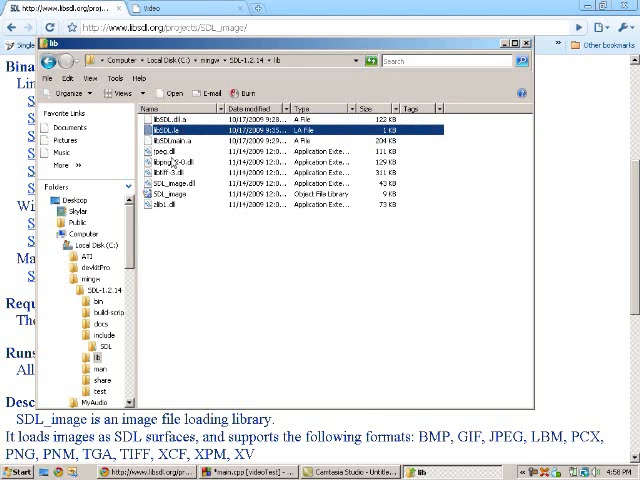
pyautogui.moveTo(203, 198)
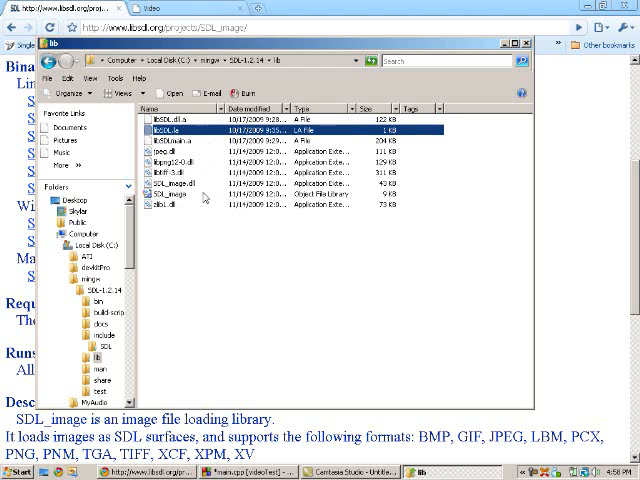
pyautogui.click(180, 175)
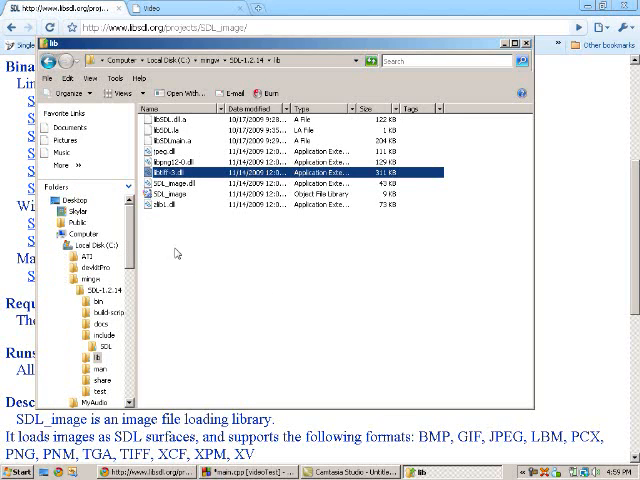
pyautogui.click(160, 156)
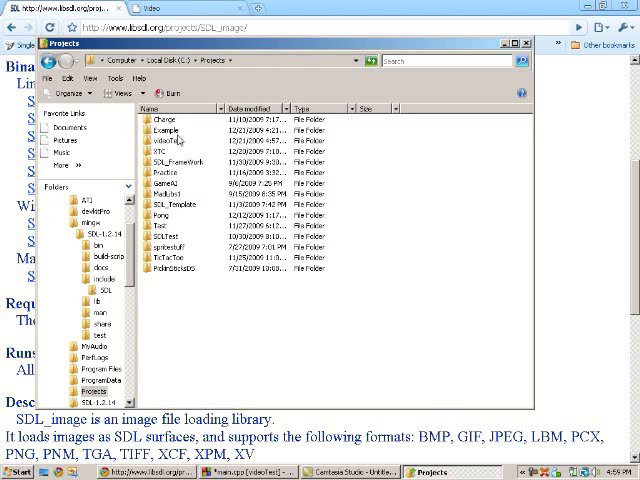
# Step: Open the videoTest project folder and bring up the context menu on its Debug file
pyautogui.doubleClick(164, 130)
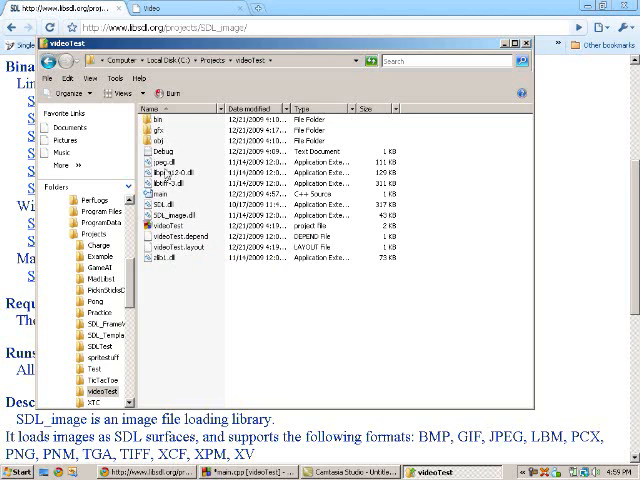
pyautogui.rightClick(167, 147)
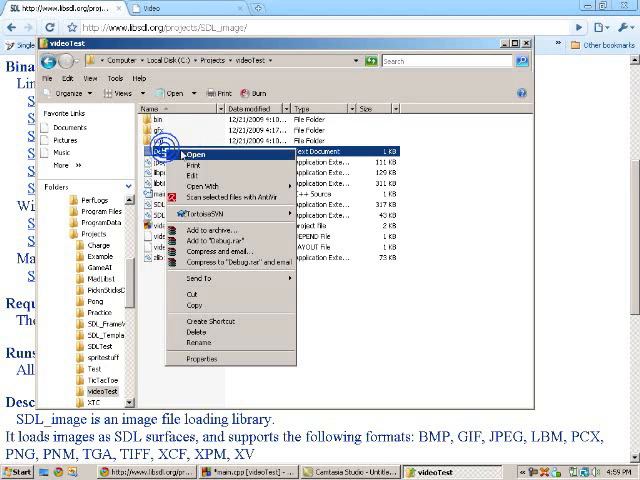
pyautogui.moveTo(203, 331)
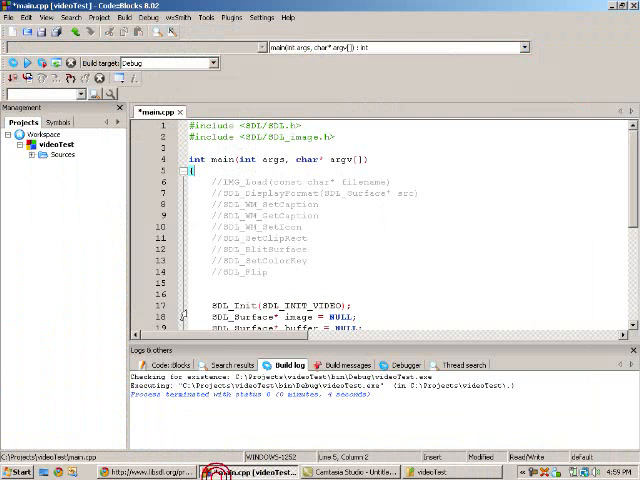
# Step: Declare SDL_Surface* formattedImage = NULL; below the image surface and save main.cpp
pyautogui.scroll(-3)
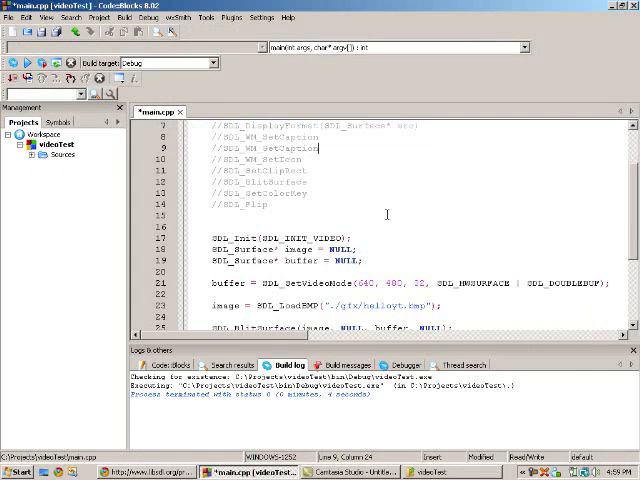
pyautogui.scroll(3)
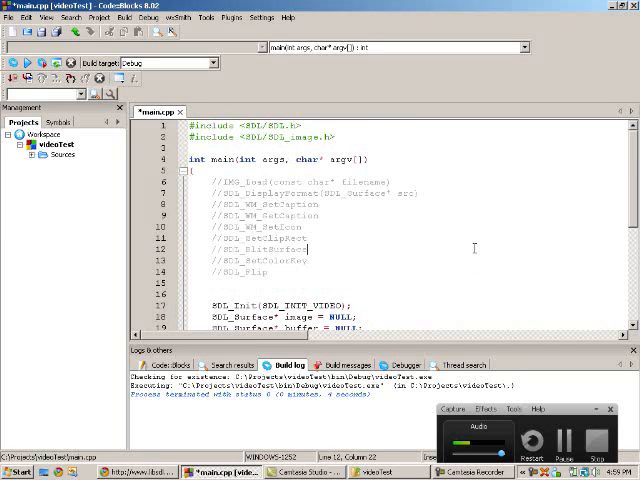
pyautogui.doubleClick(288, 137)
pyautogui.write('ormattedImage')
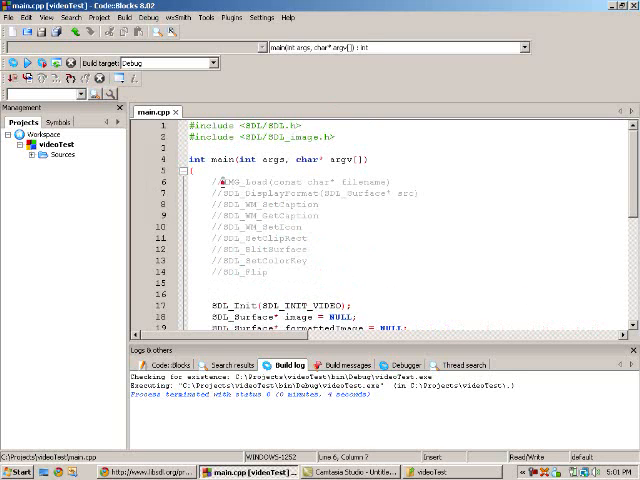
pyautogui.doubleClick(247, 183)
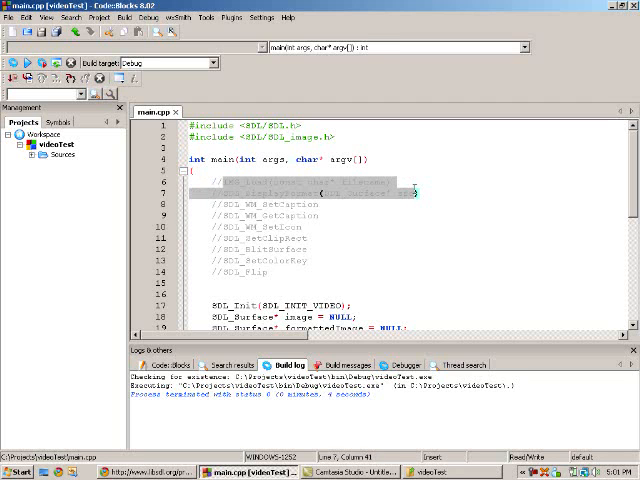
pyautogui.scroll(-3)
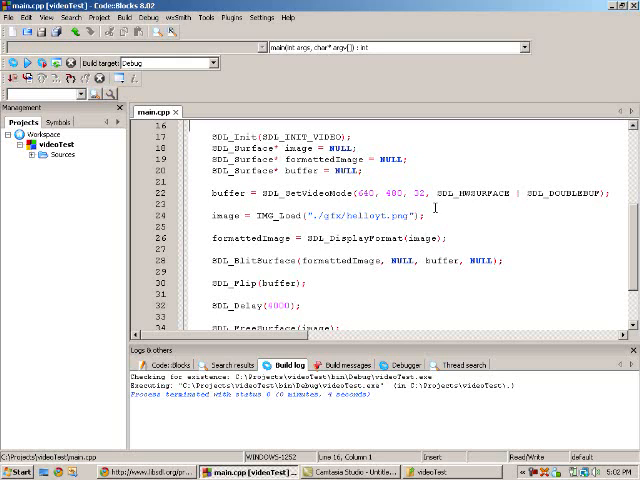
pyautogui.doubleClick(276, 214)
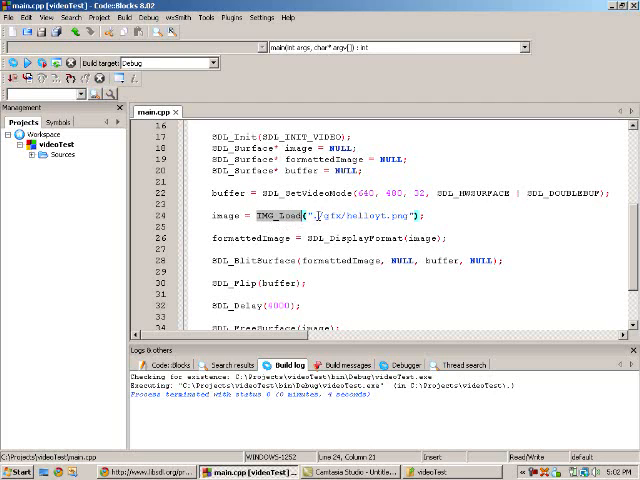
pyautogui.doubleClick(370, 214)
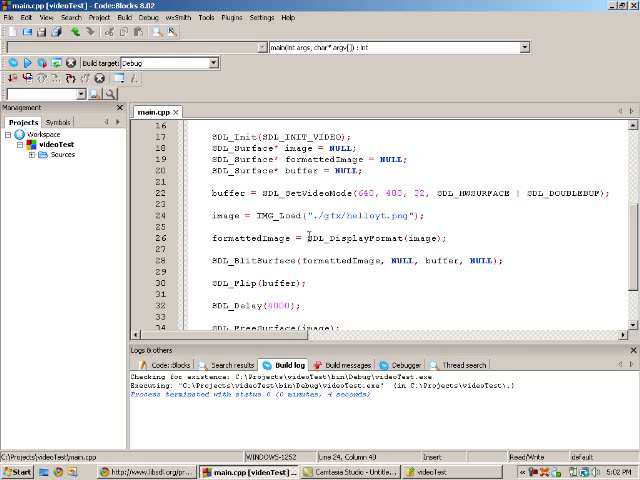
pyautogui.doubleClick(246, 238)
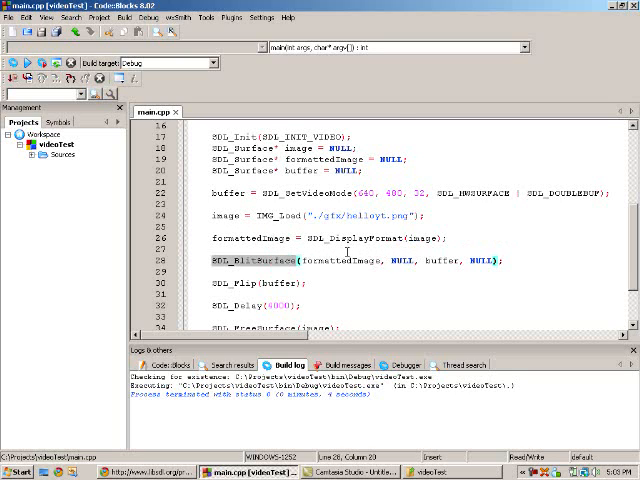
pyautogui.scroll(-3)
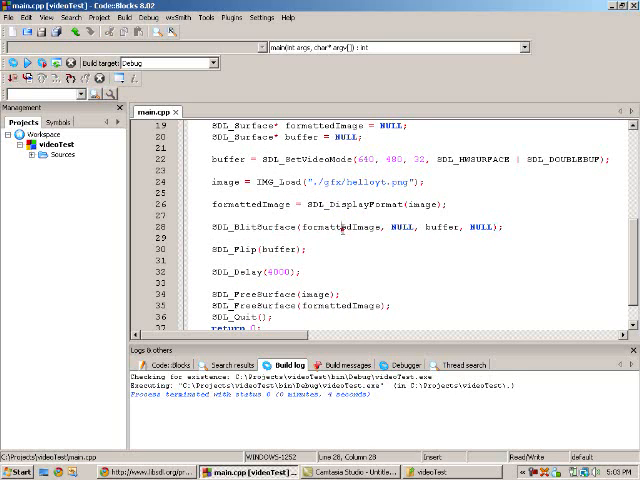
pyautogui.doubleClick(340, 226)
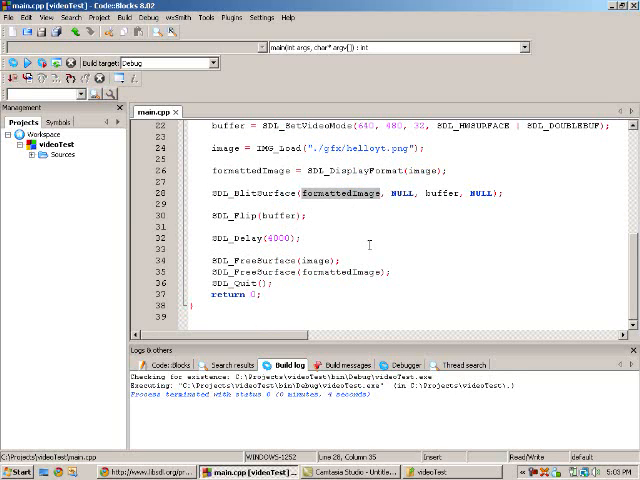
pyautogui.scroll(3)
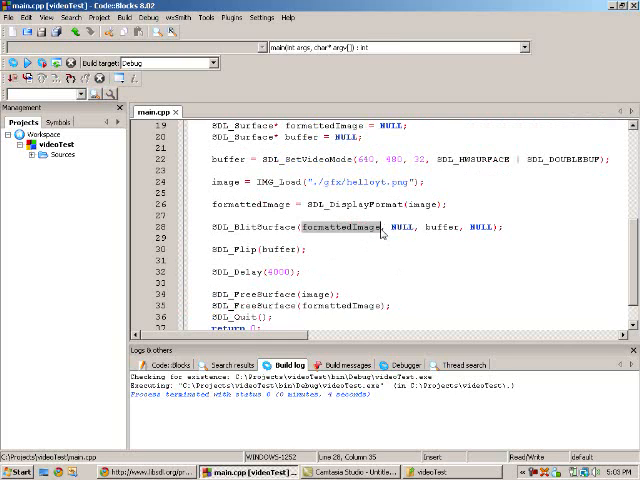
pyautogui.moveTo(380, 227)
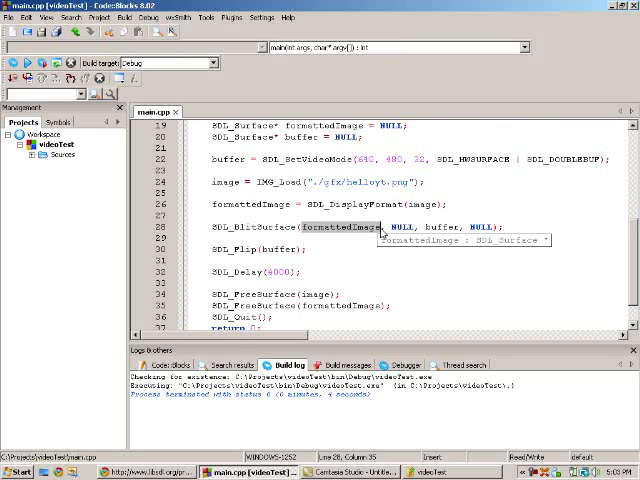
pyautogui.moveTo(460, 204)
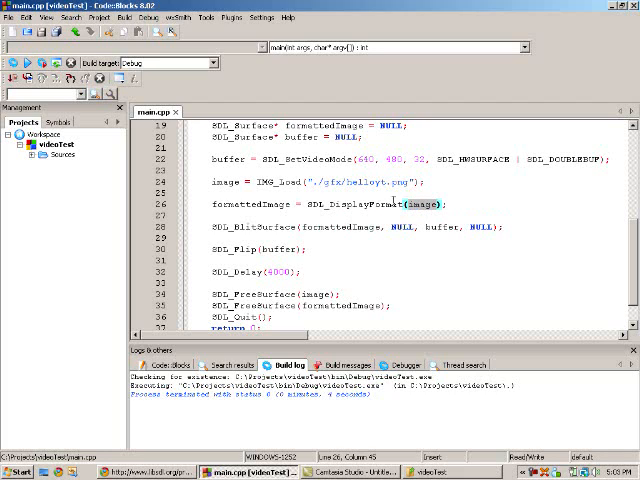
pyautogui.doubleClick(282, 183)
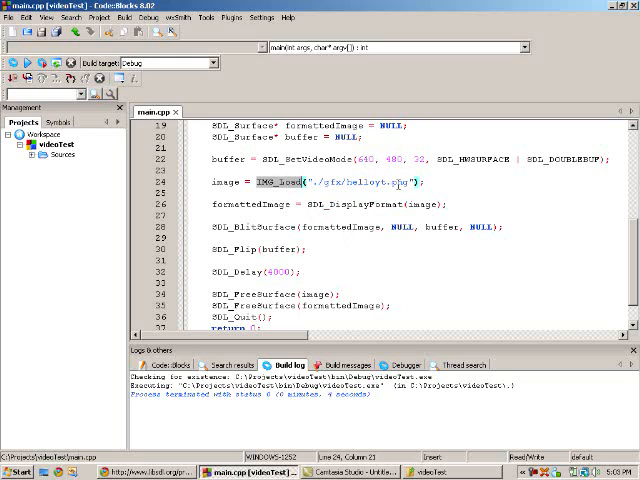
pyautogui.doubleClick(401, 183)
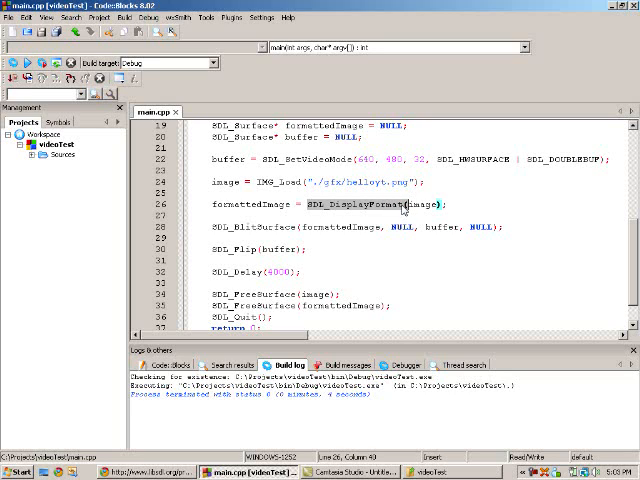
pyautogui.click(355, 228)
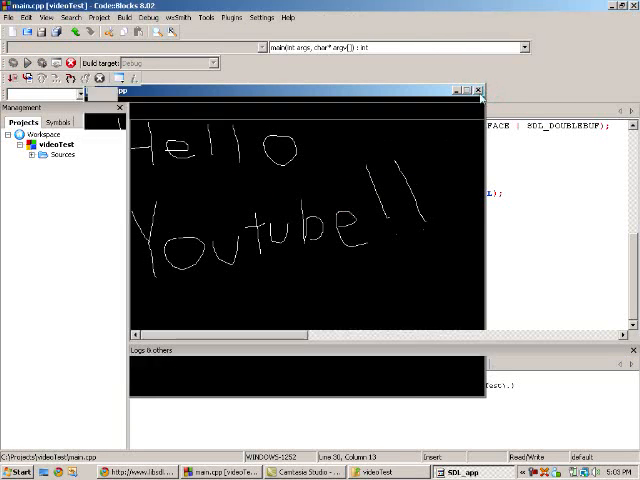
# Step: Close the running SDL_app window showing the Hello Youtube image
pyautogui.click(479, 91)
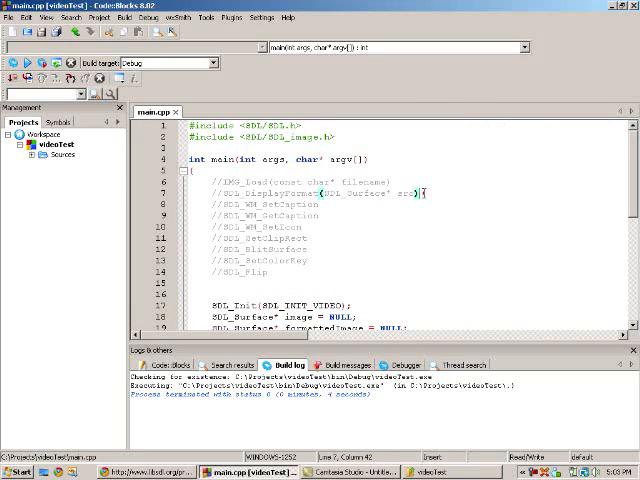